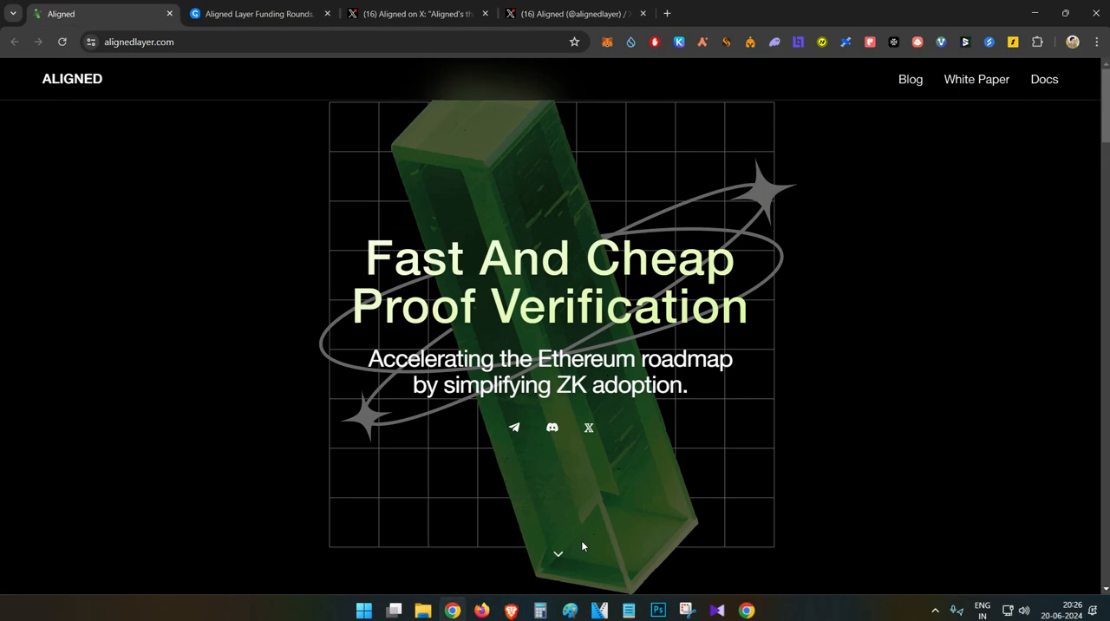
mouse_move(305, 302)
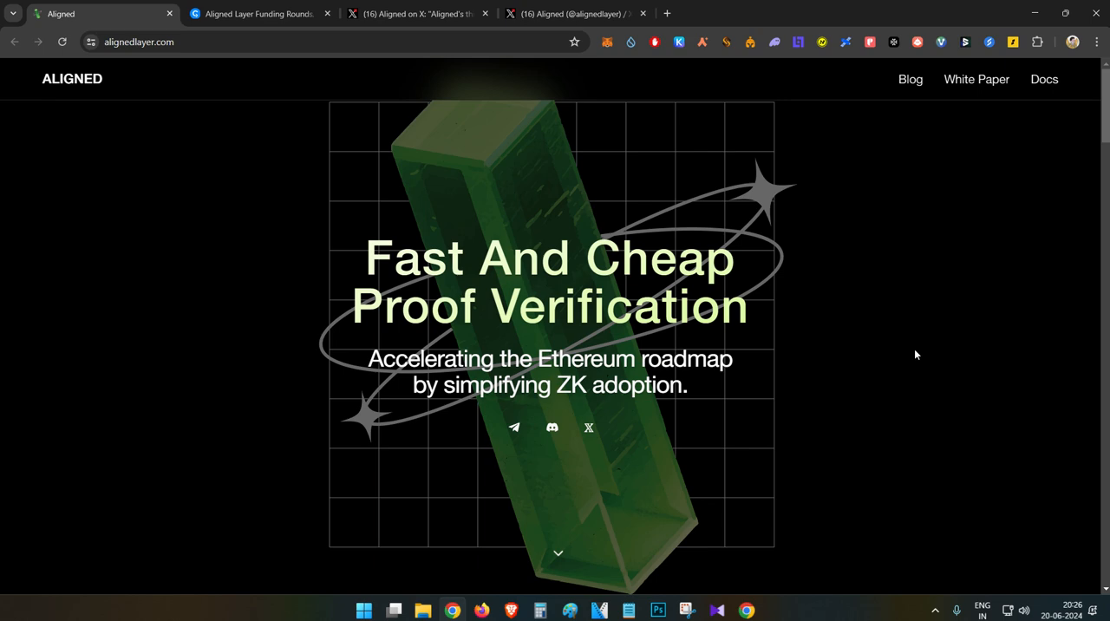
mouse_move(812, 270)
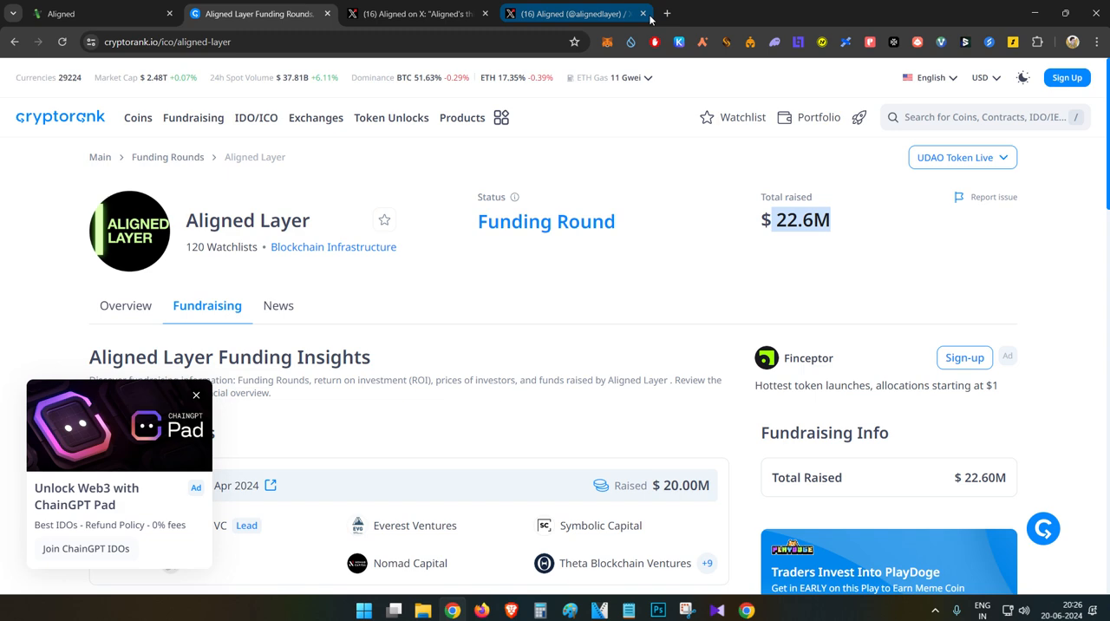
left_click(563, 13)
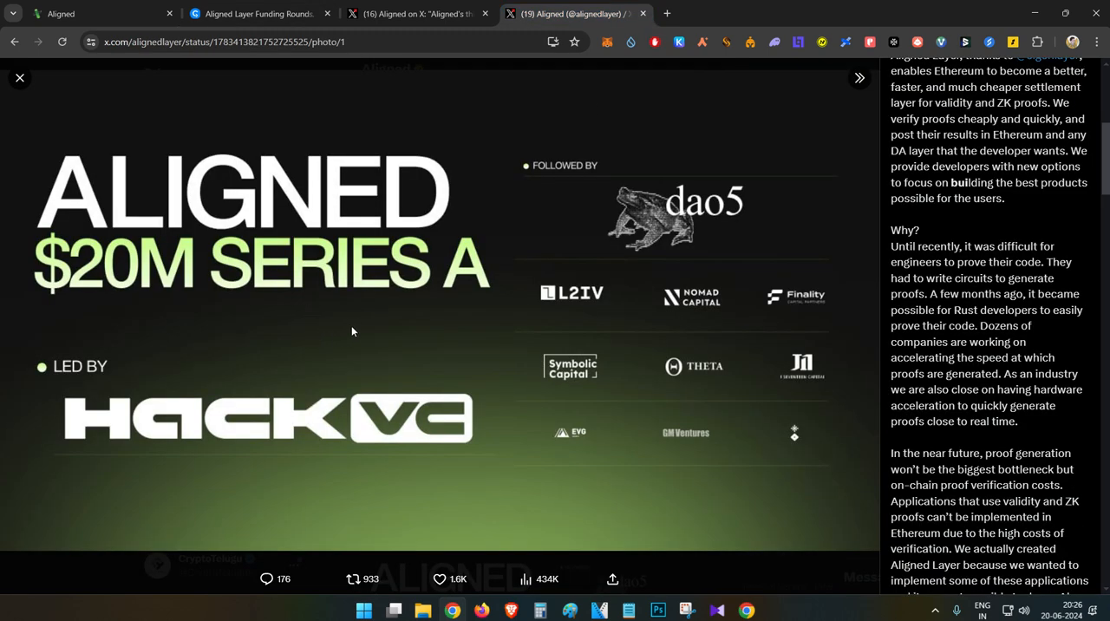
left_click(260, 13)
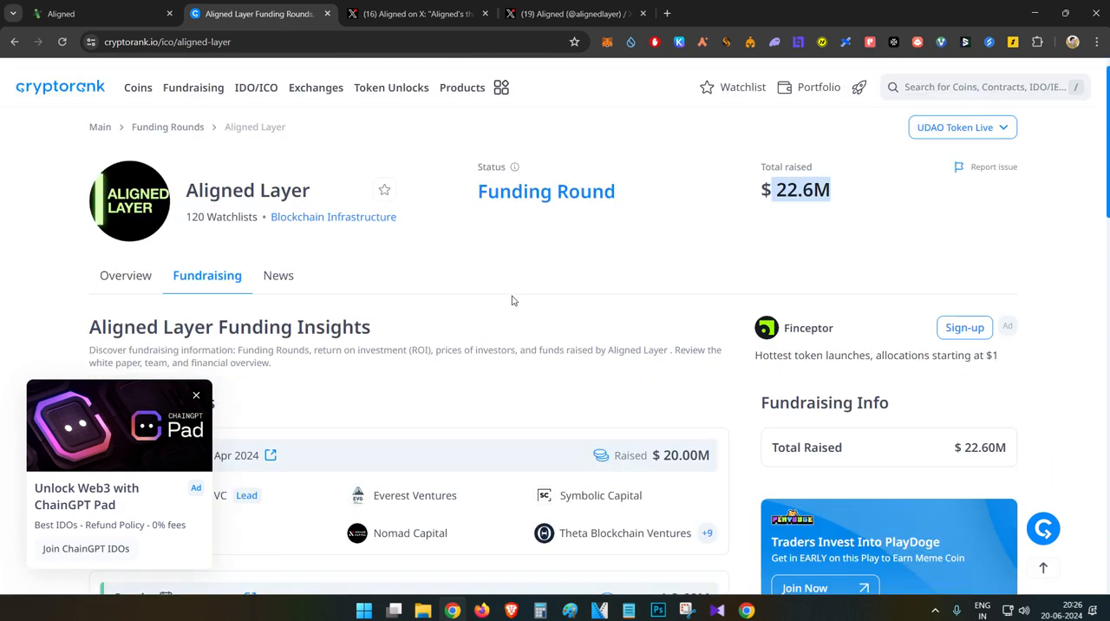
scroll("up", 3)
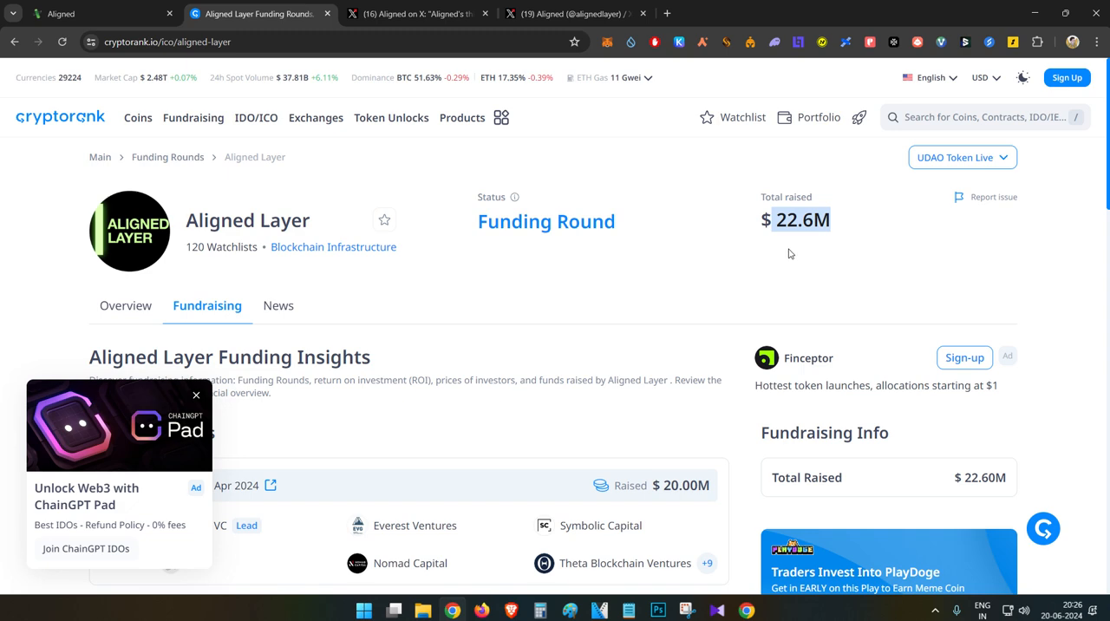
left_click(416, 12)
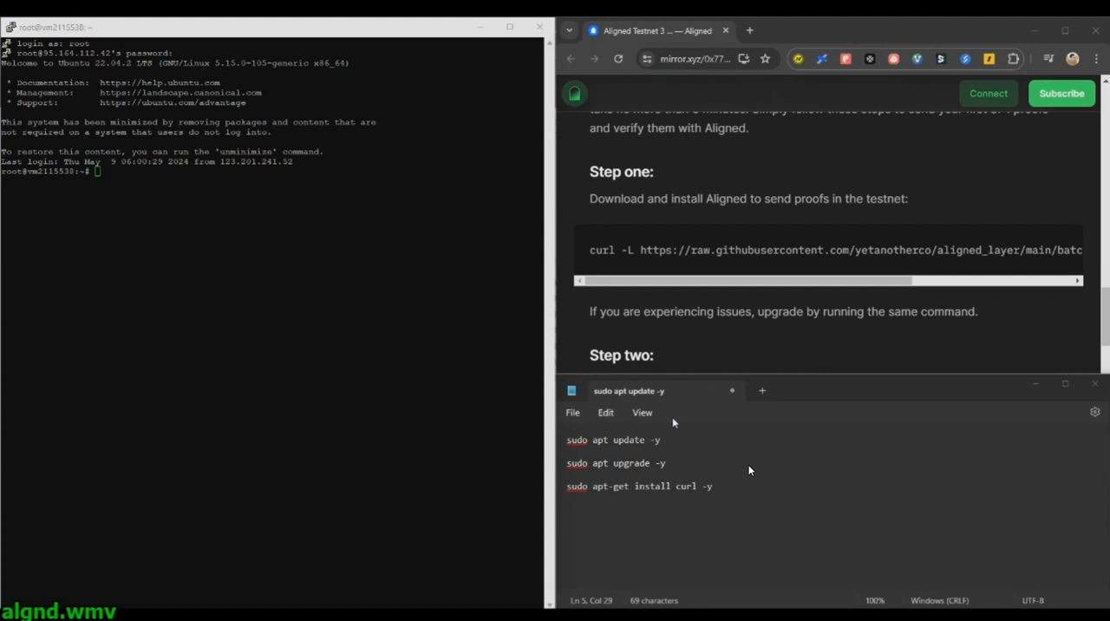
mouse_move(306, 285)
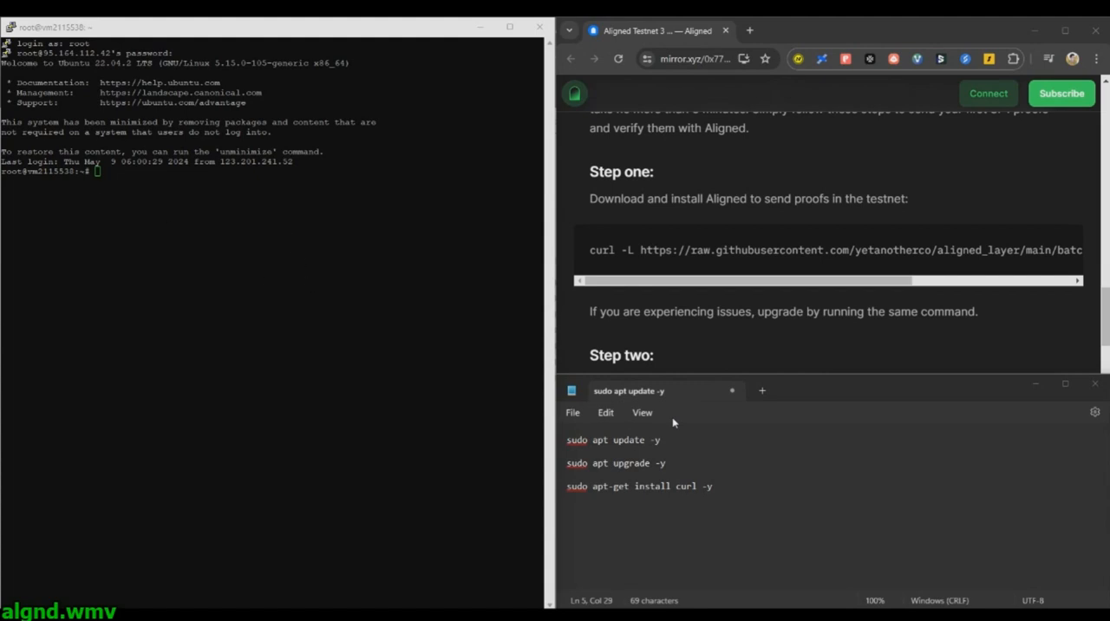
mouse_move(291, 277)
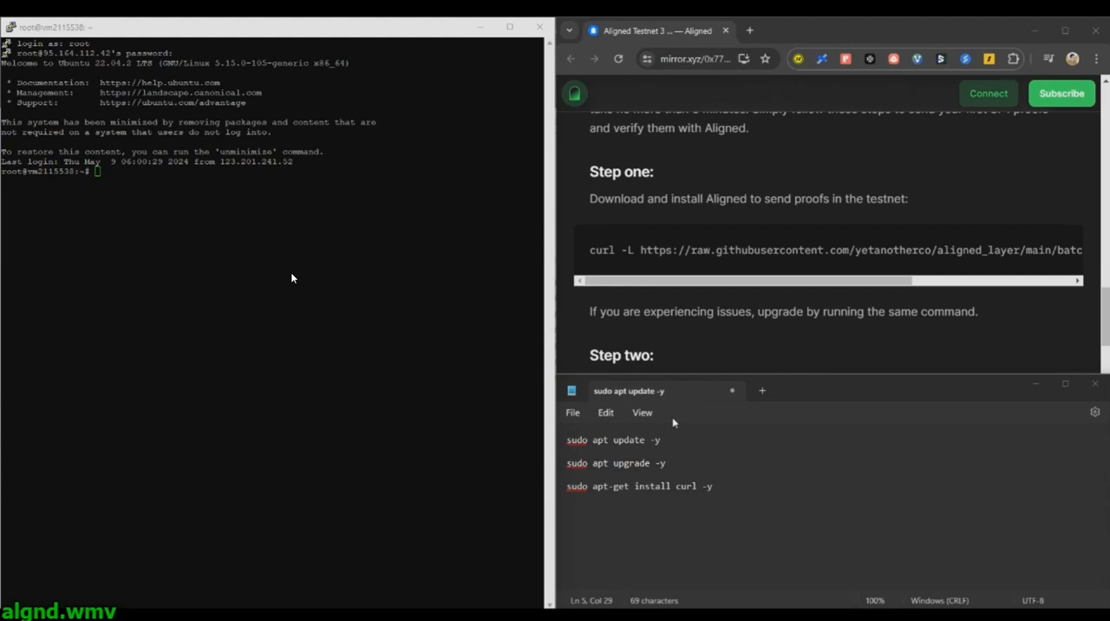
mouse_move(316, 350)
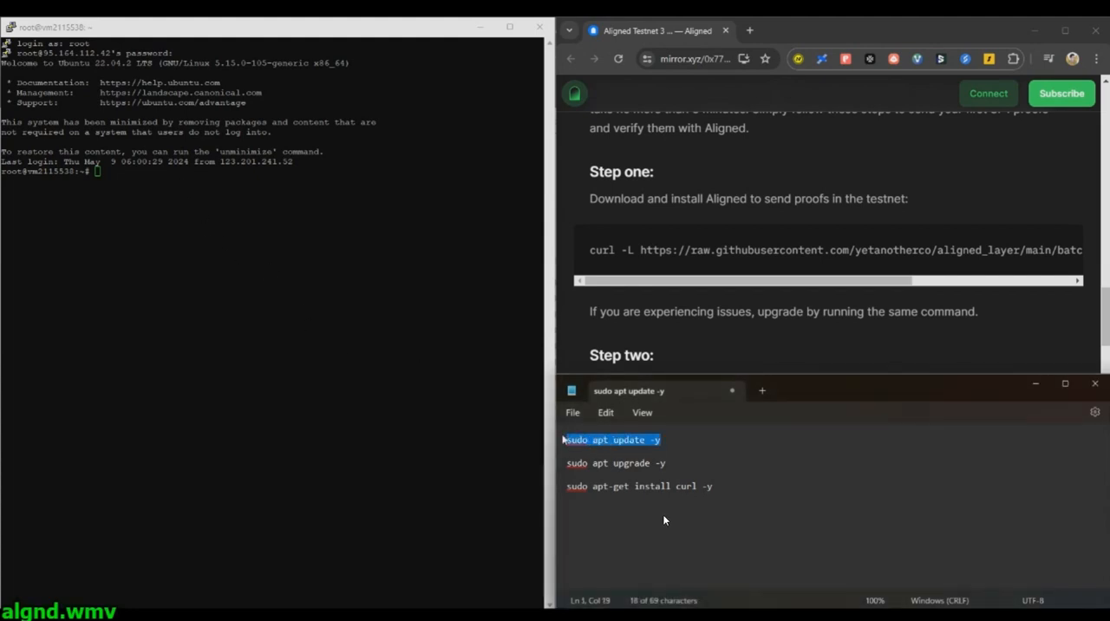
mouse_move(766, 478)
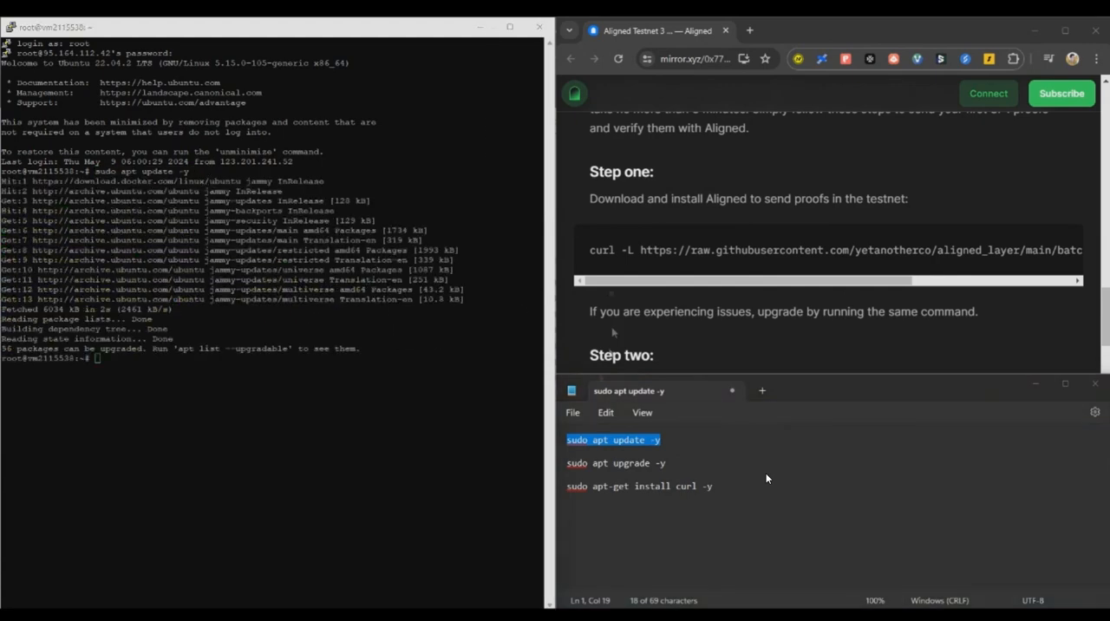
Run sudo apt upgrade -y to upgrade the server's installed packages
left_click(615, 462)
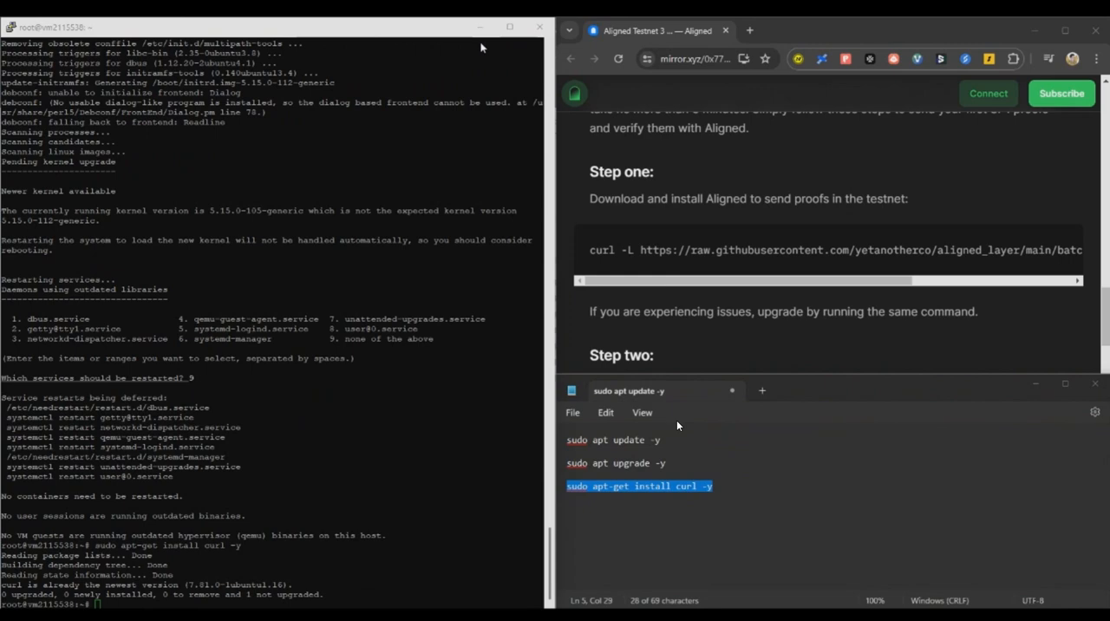
Scroll through the guide's Step one install script and Step two SP1 proof download commands
scroll("up", 3)
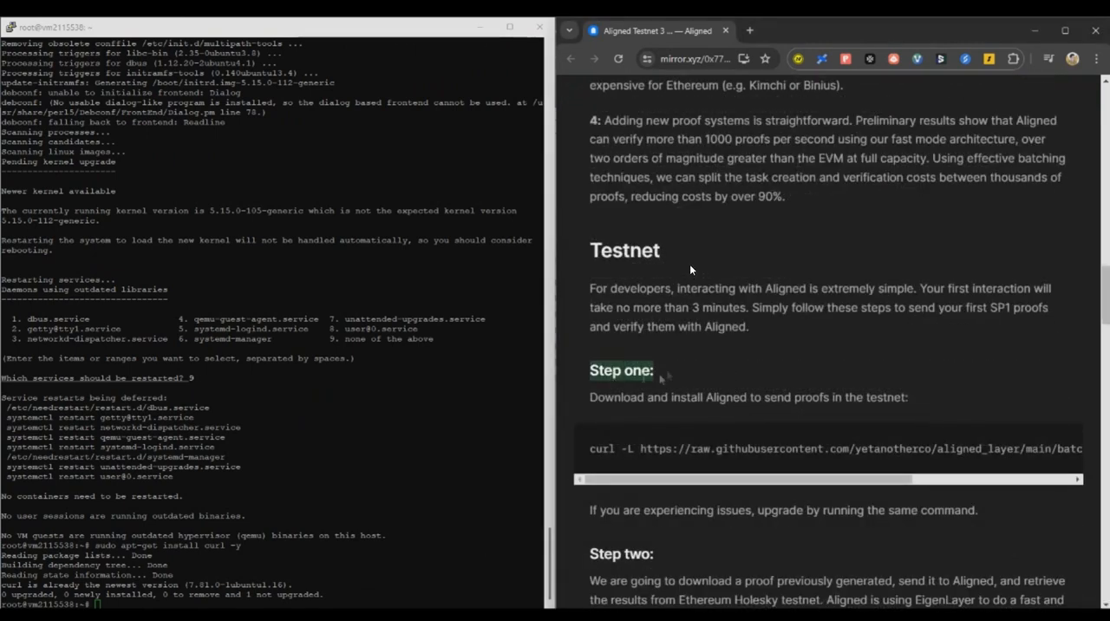
mouse_move(832, 222)
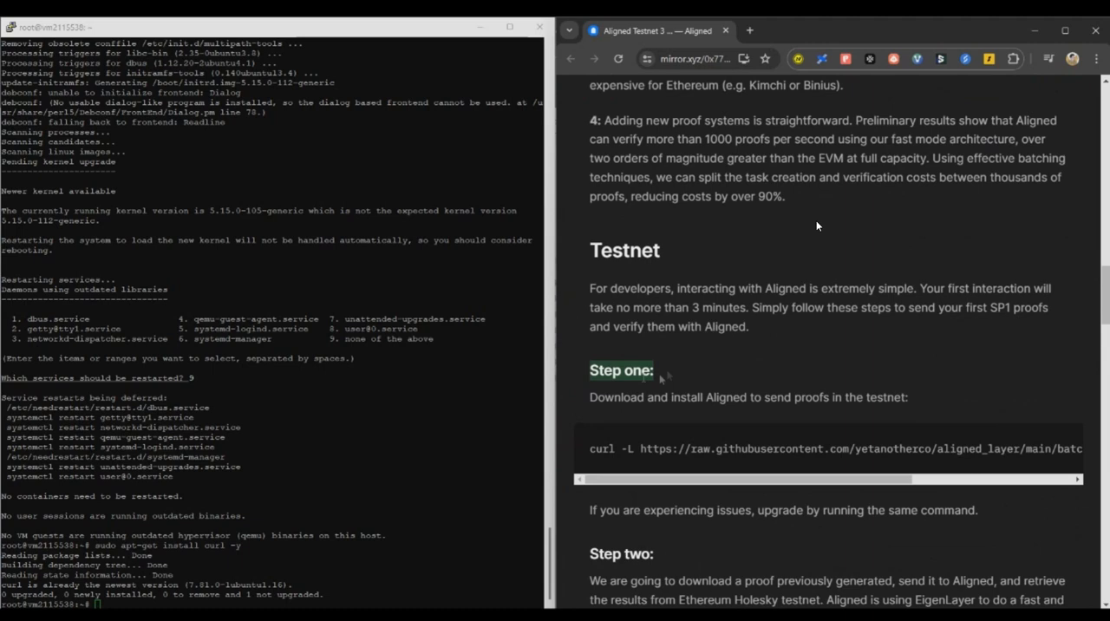
mouse_move(700, 71)
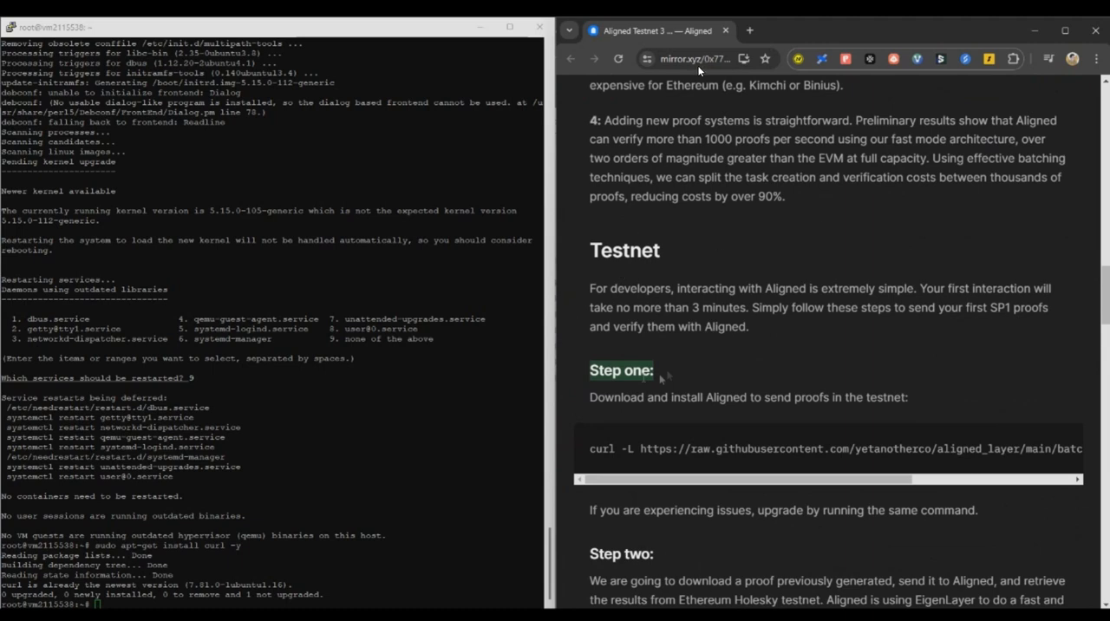
mouse_move(642, 293)
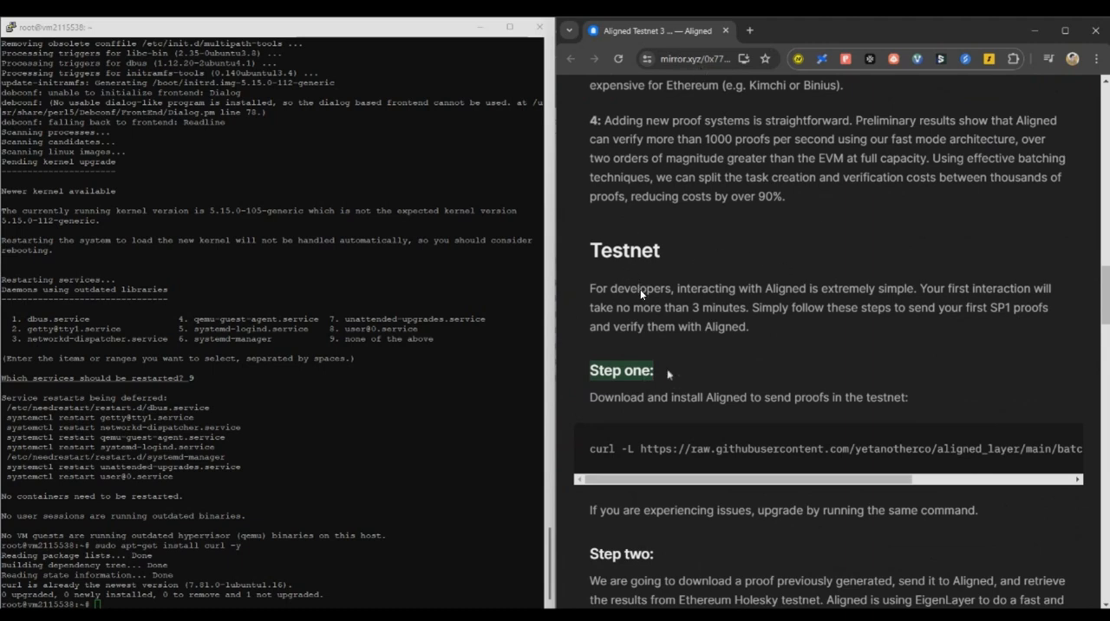
scroll("down", 3)
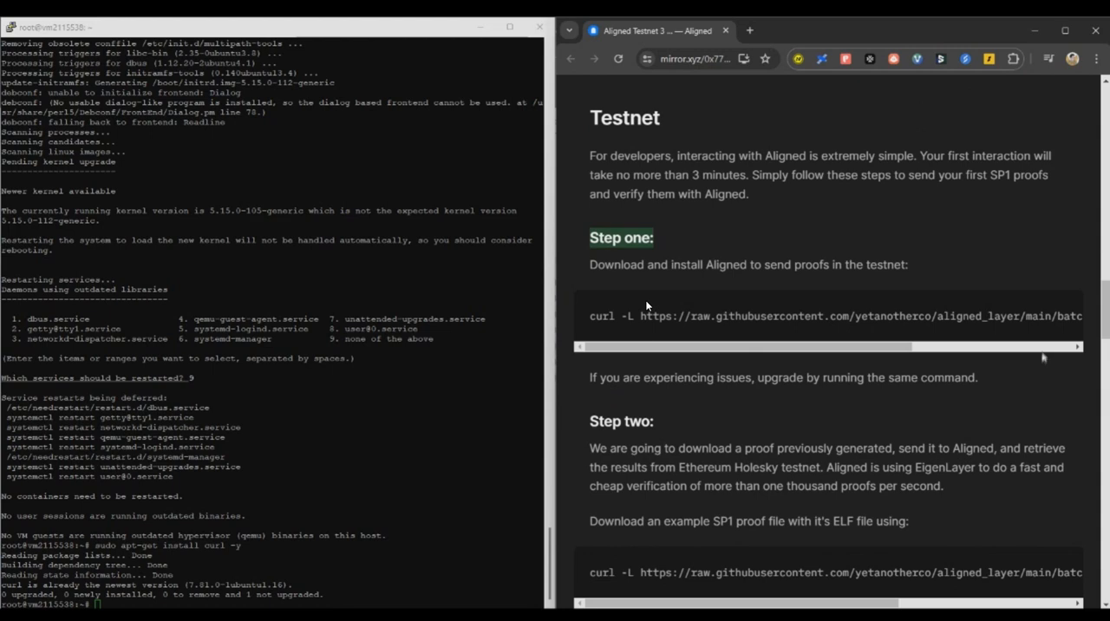
mouse_move(851, 333)
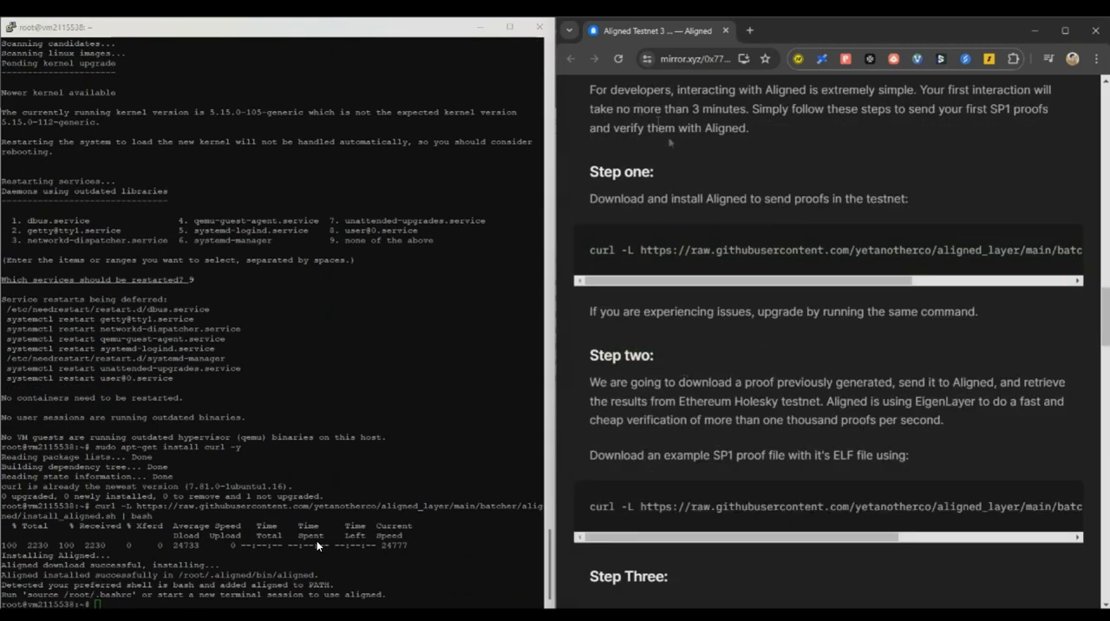
mouse_move(626, 360)
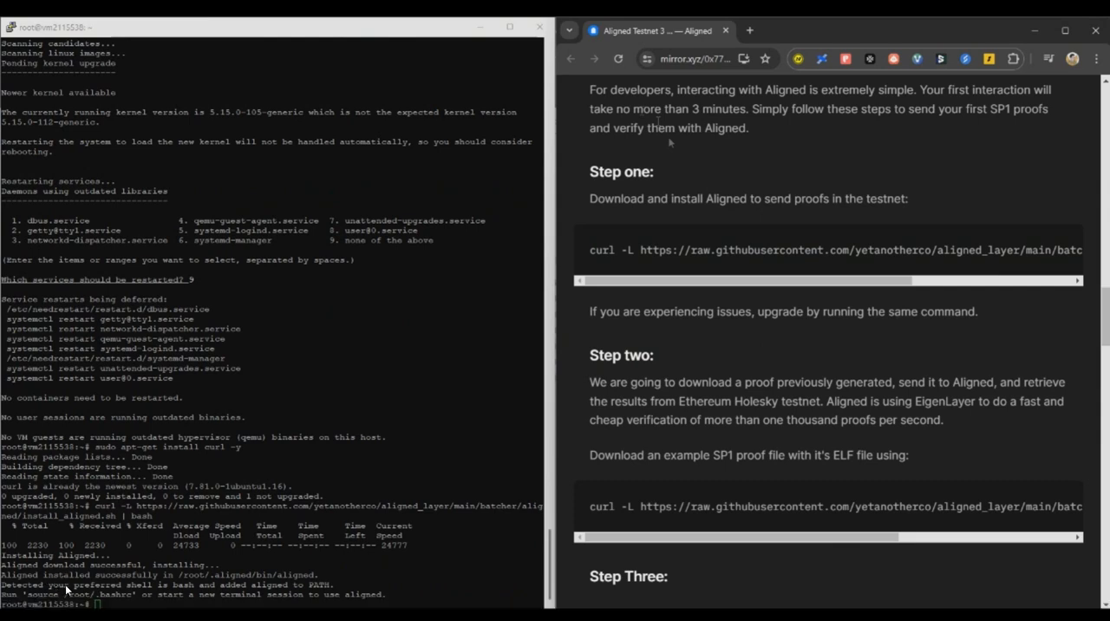
mouse_move(132, 598)
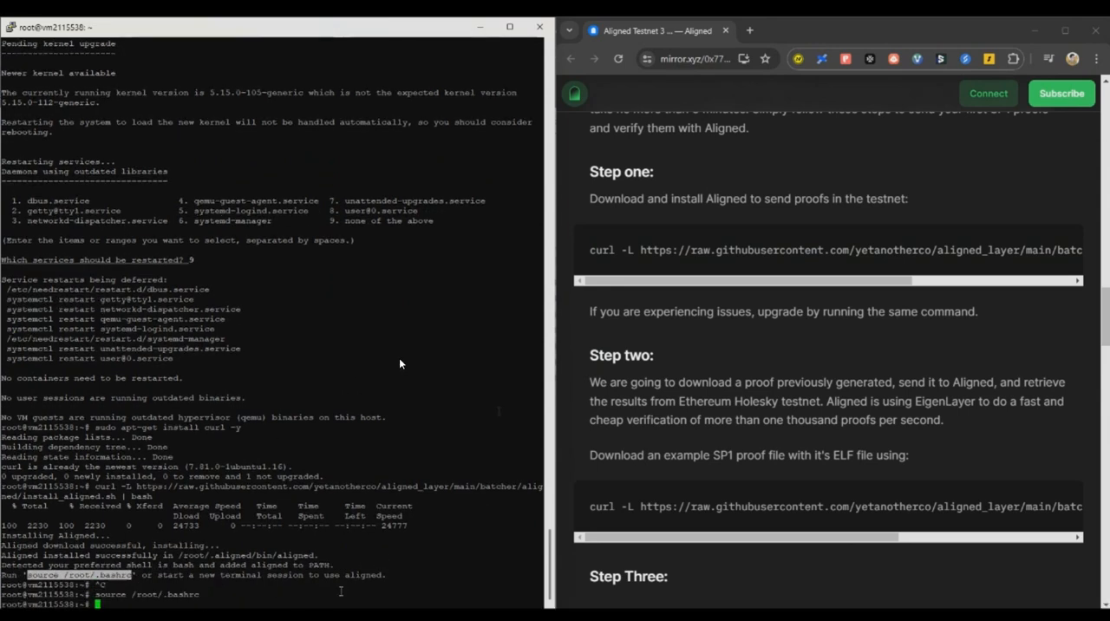
scroll("down", 3)
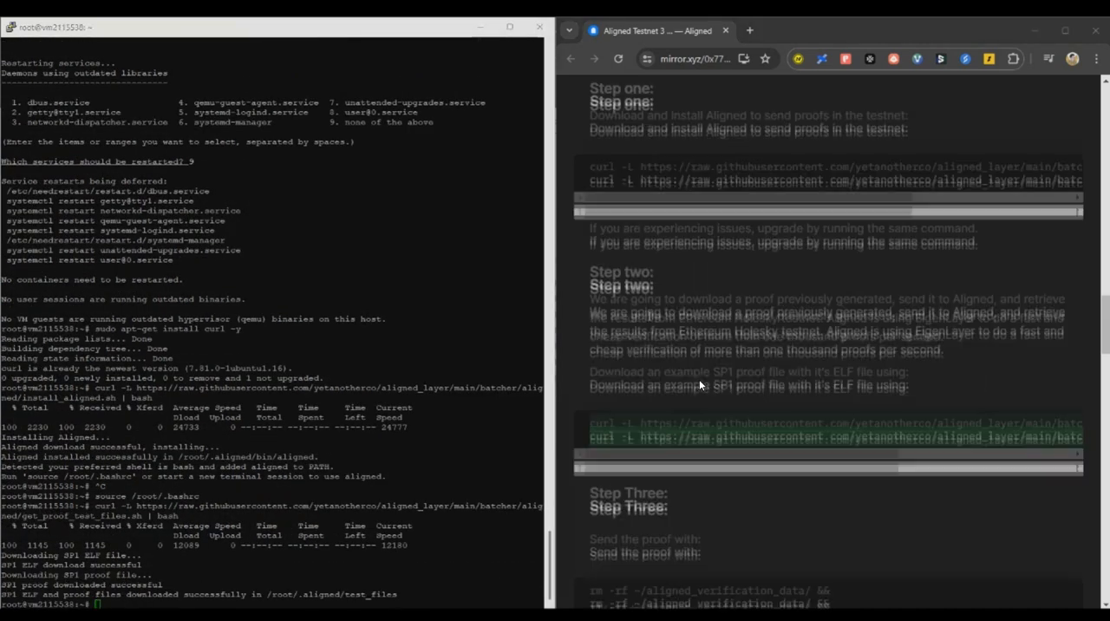
scroll("down", 3)
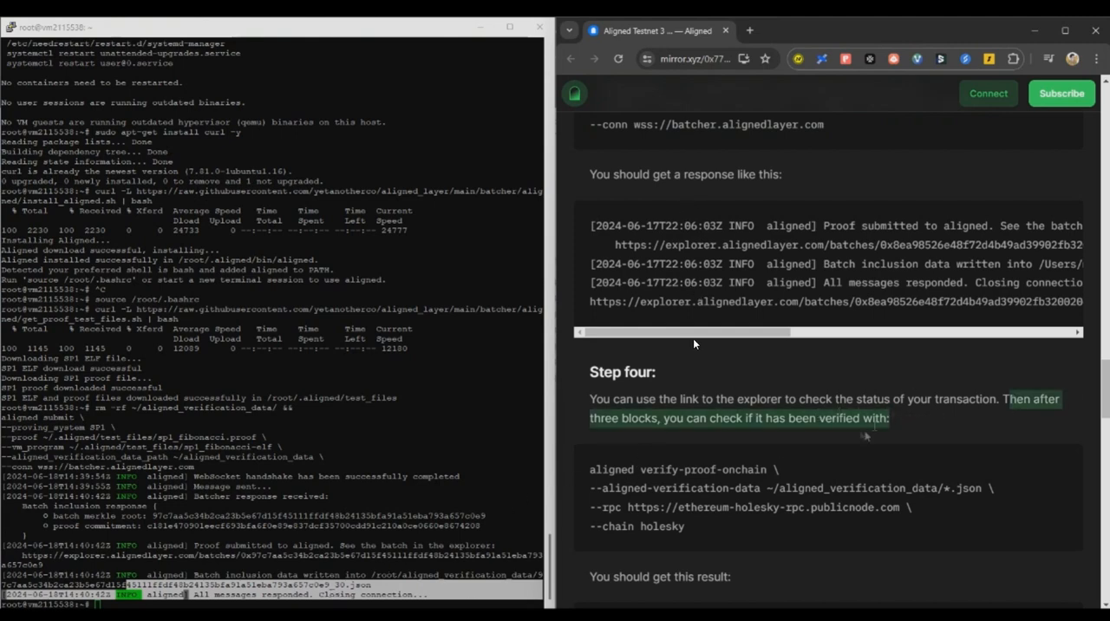
Paste and run the aligned verify-proof-onchain command to confirm the proof is in the batch
right_click(683, 489)
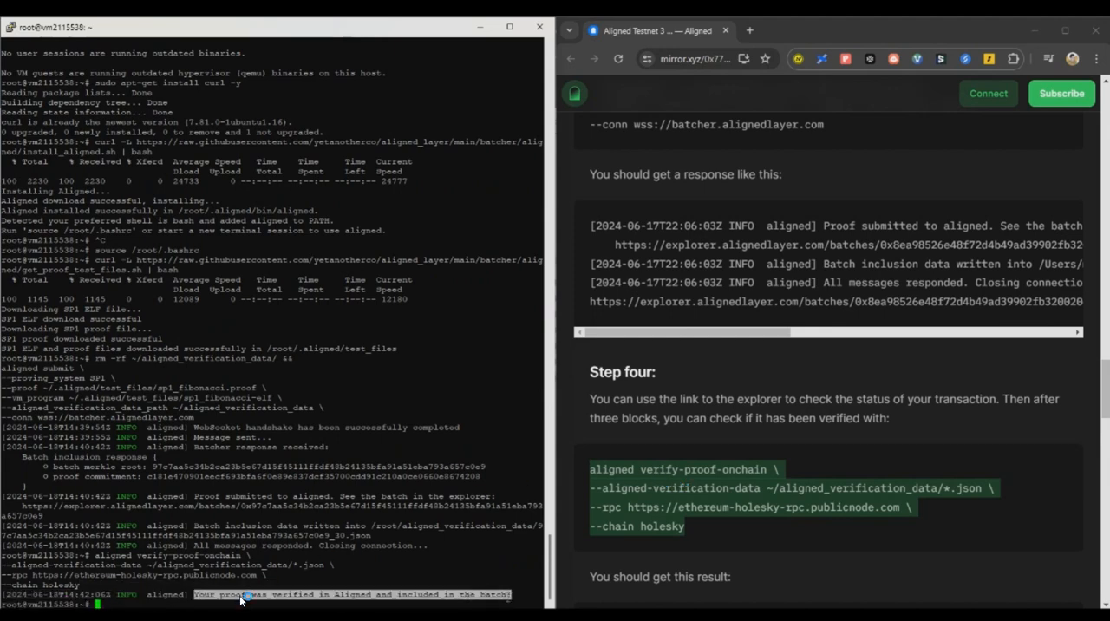
mouse_move(399, 565)
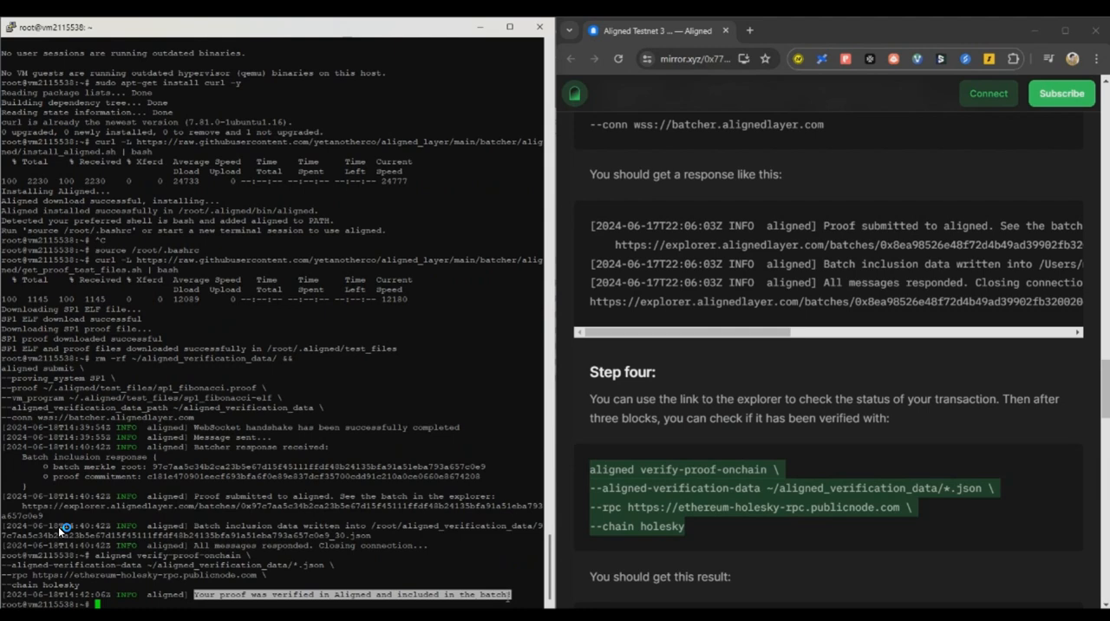
mouse_move(190, 516)
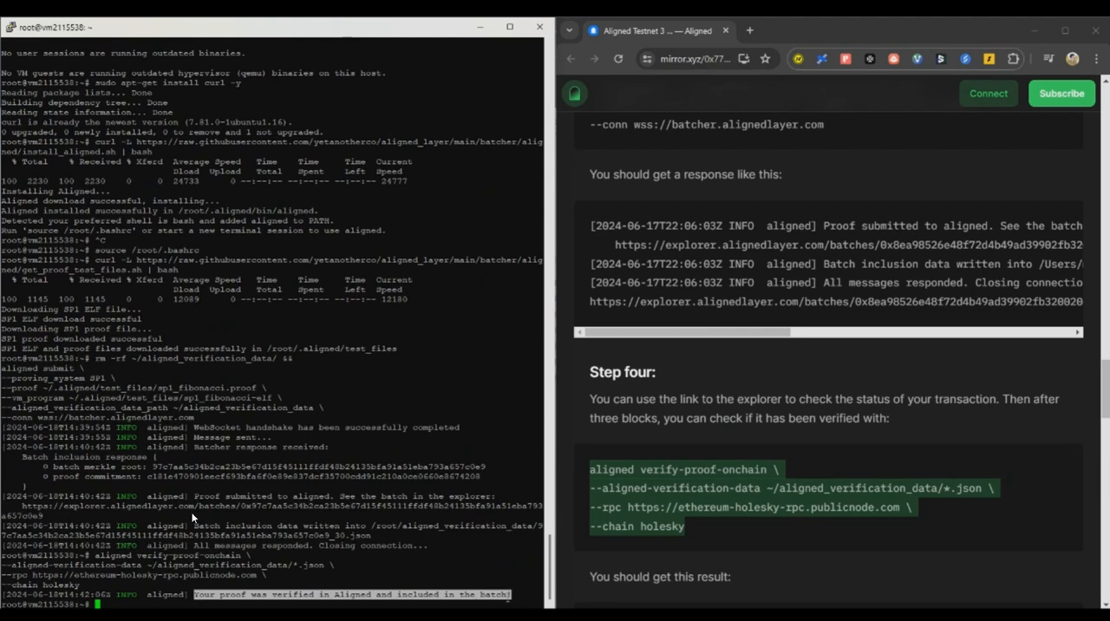
mouse_move(693, 458)
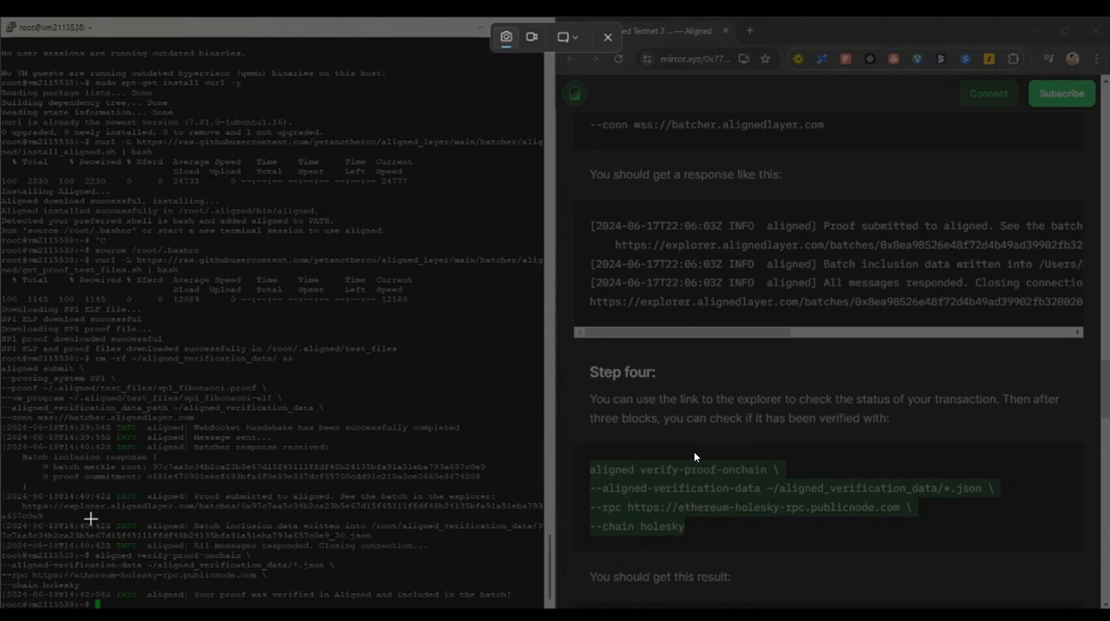
mouse_move(732, 427)
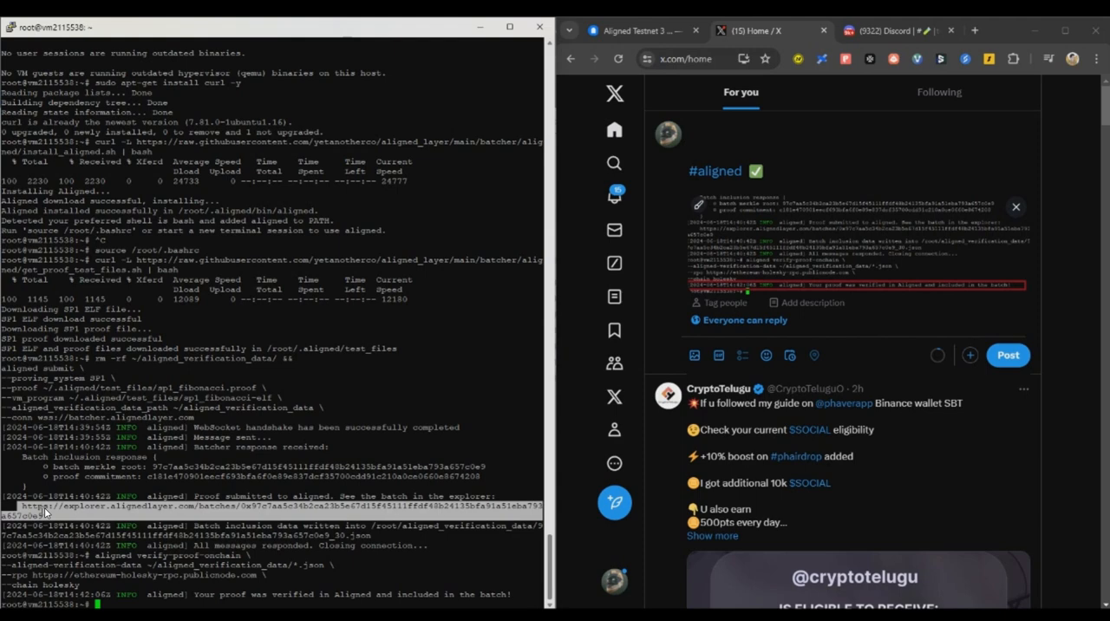
right_click(690, 135)
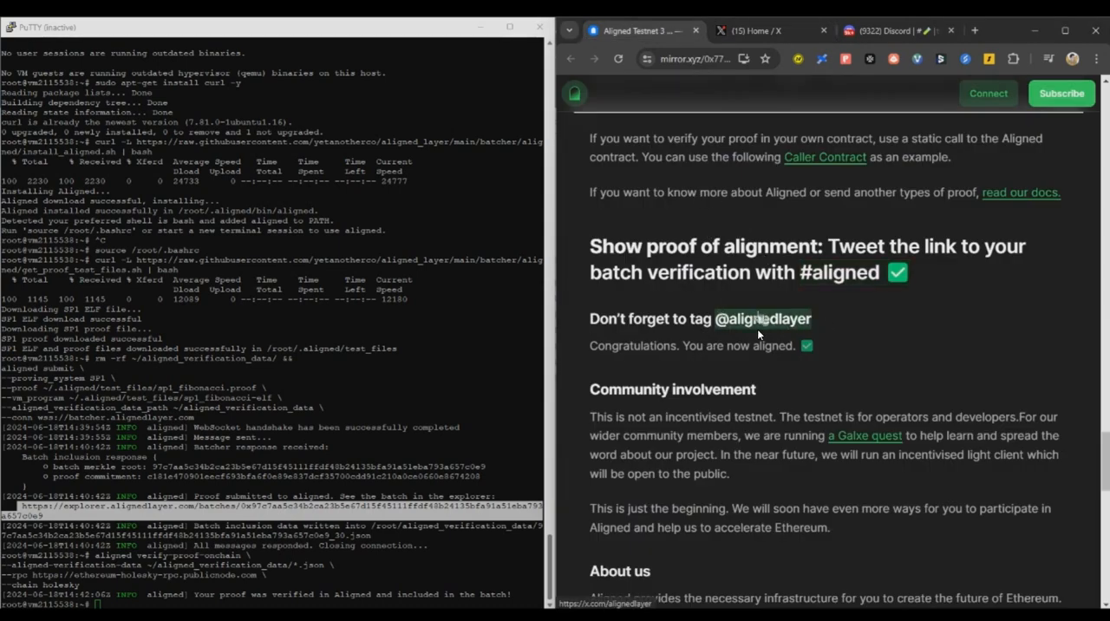
left_click(763, 31)
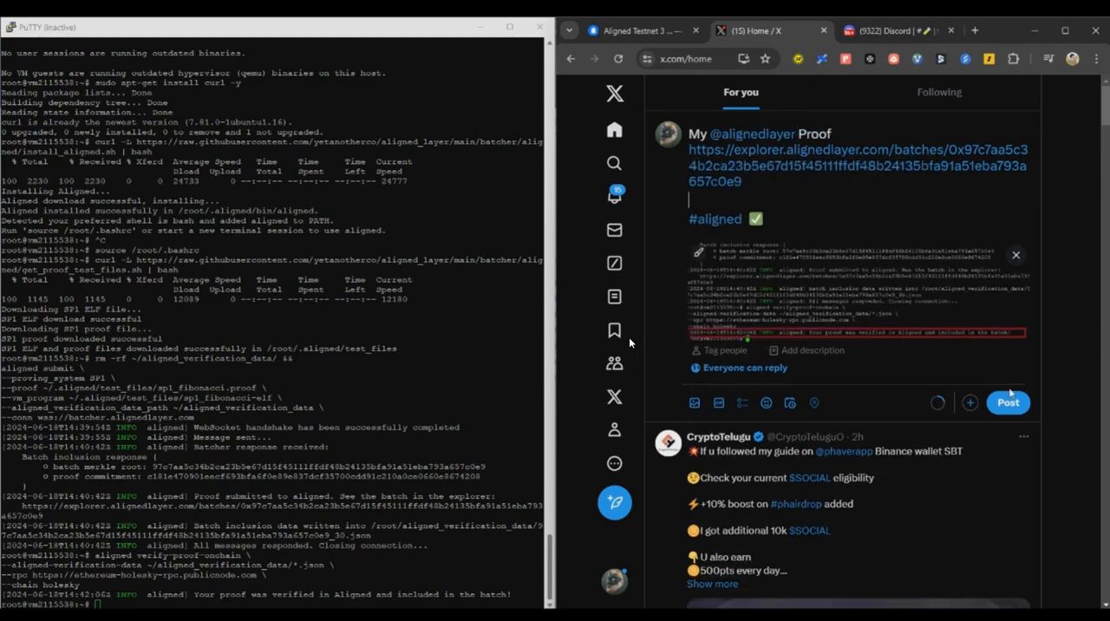
mouse_move(702, 234)
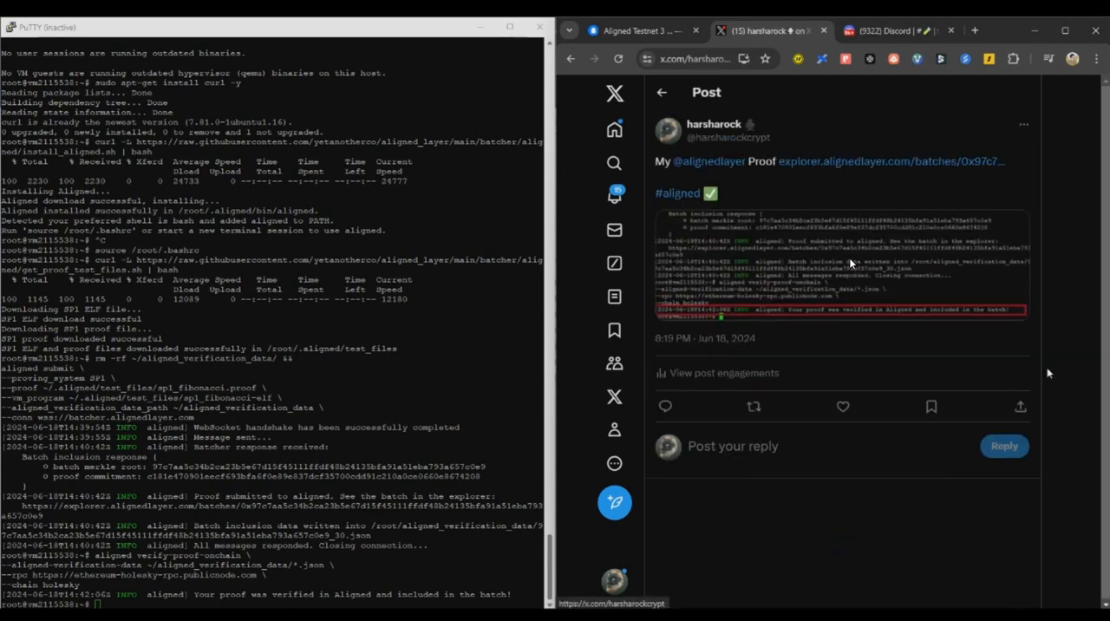
left_click(884, 32)
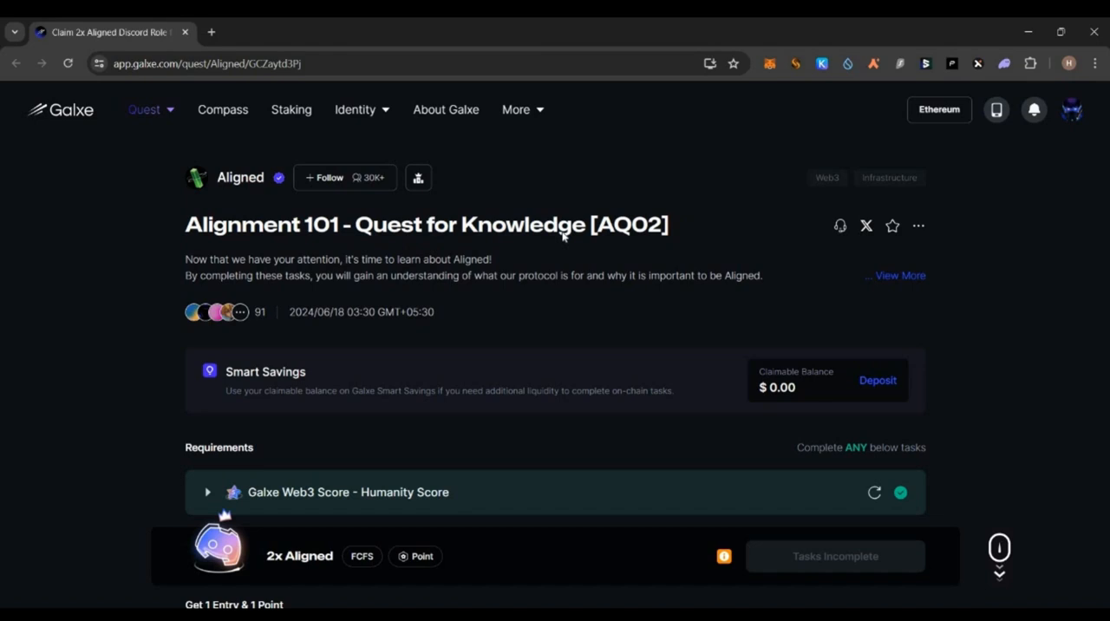
mouse_move(293, 565)
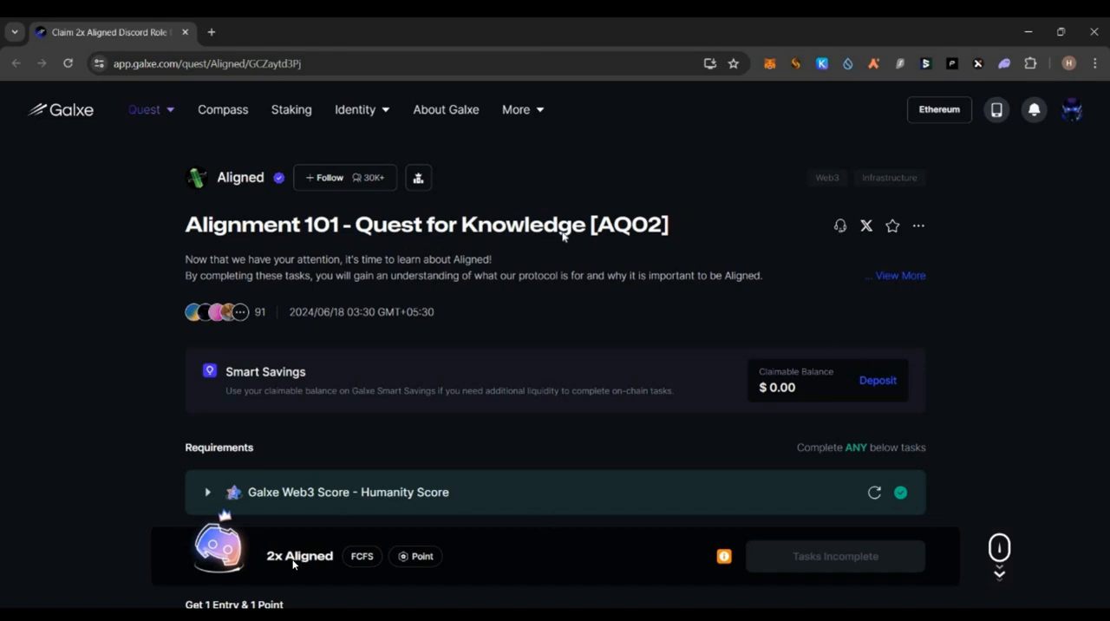
mouse_move(295, 572)
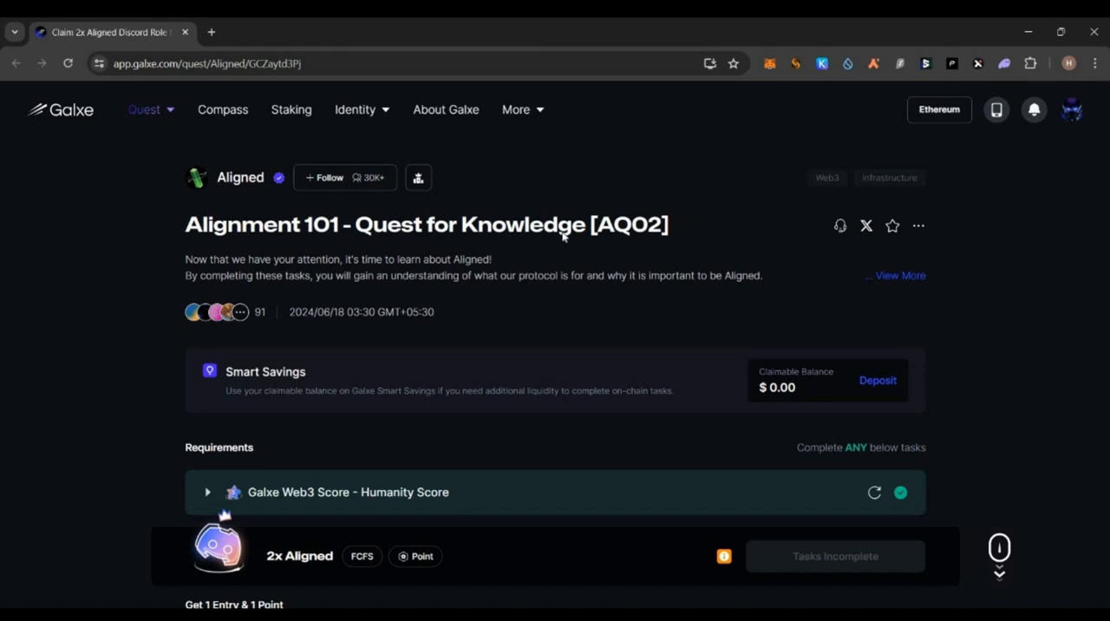
Answer the DYOR quiz on the Alignment 101 quest and refresh the Aligned Manifesto task
scroll("down", 3)
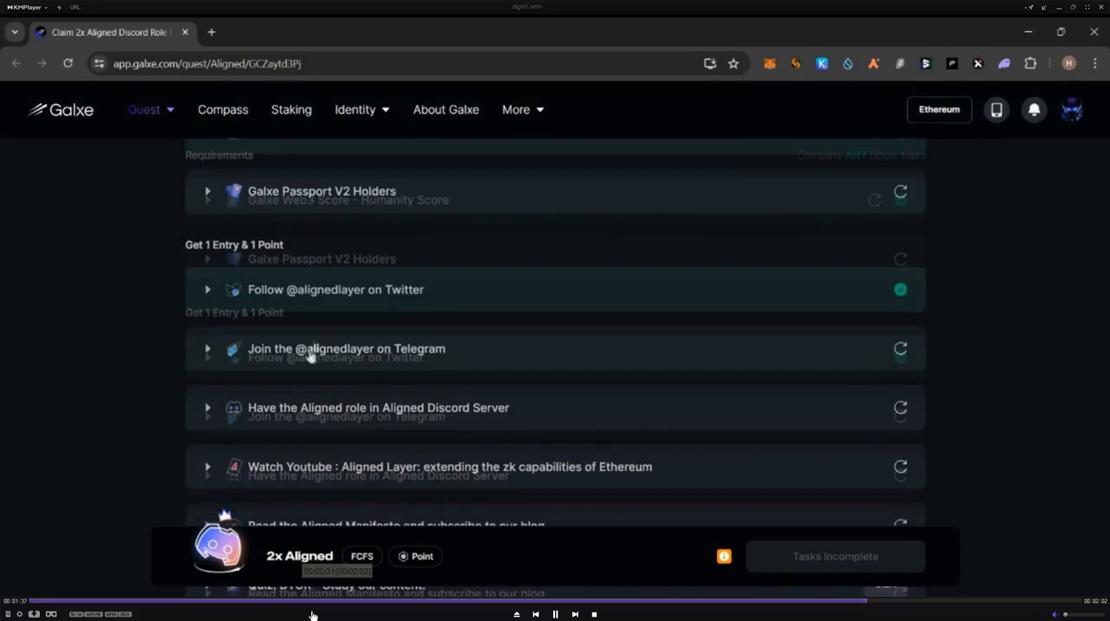
left_click(208, 349)
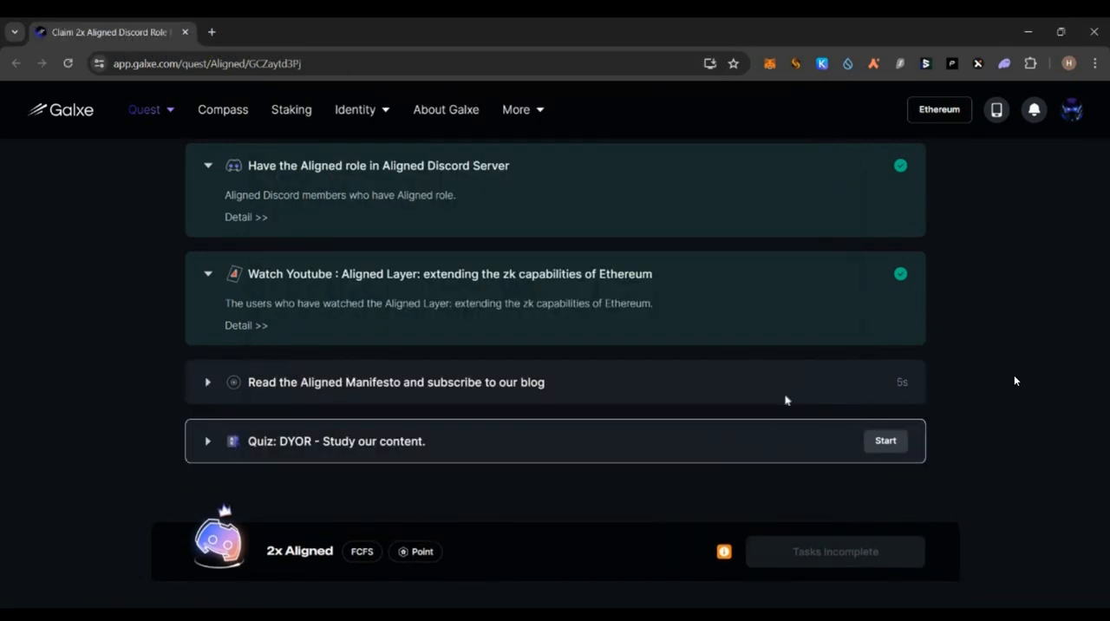
left_click(884, 441)
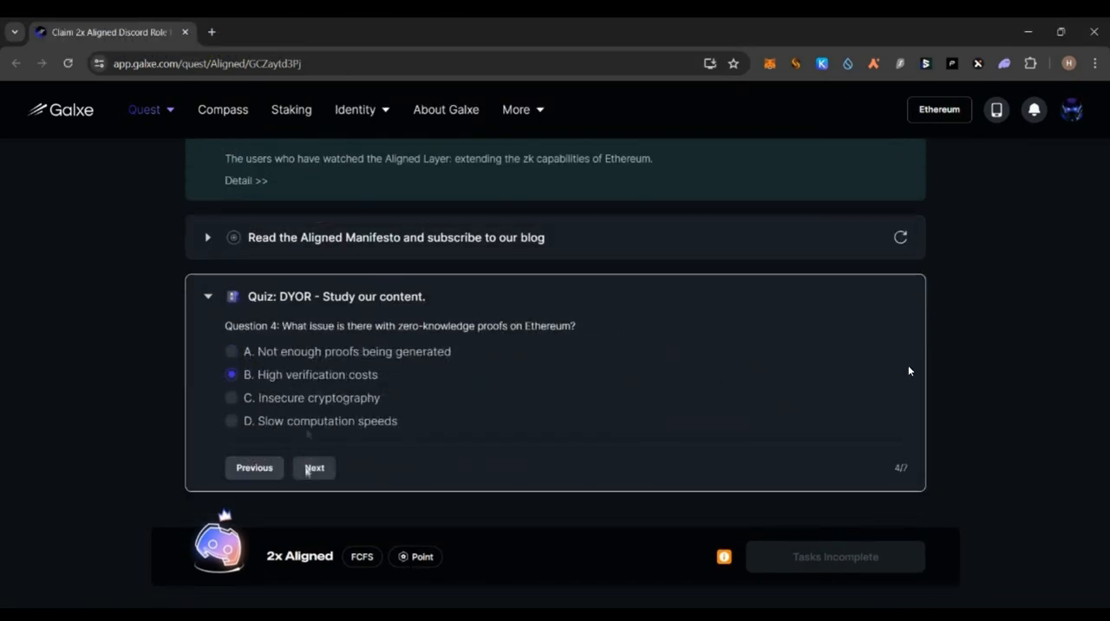
left_click(314, 468)
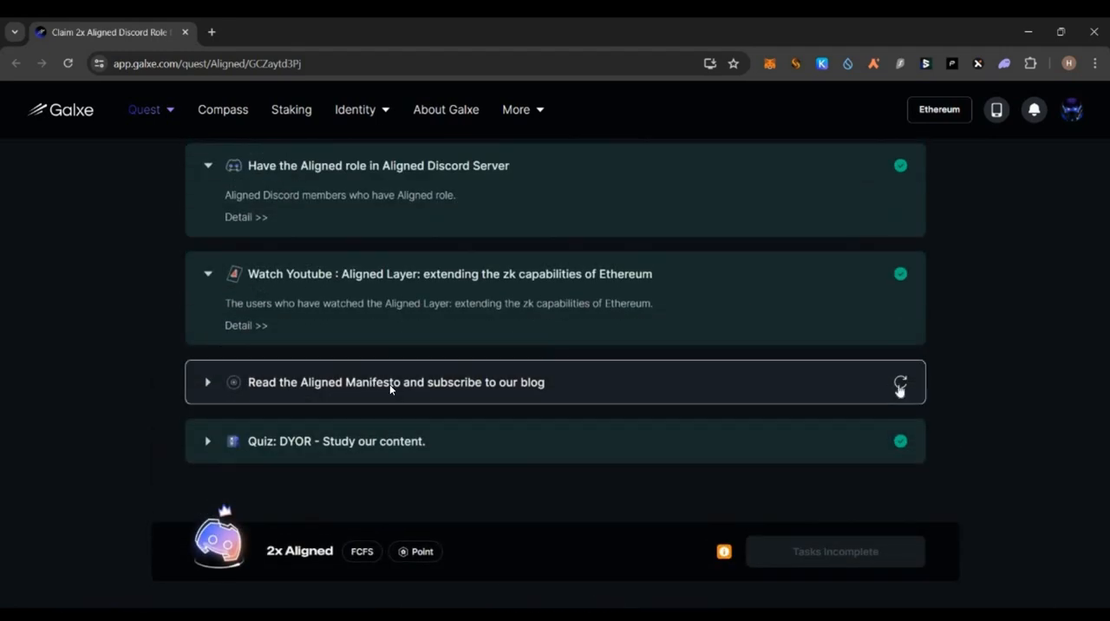
mouse_move(494, 382)
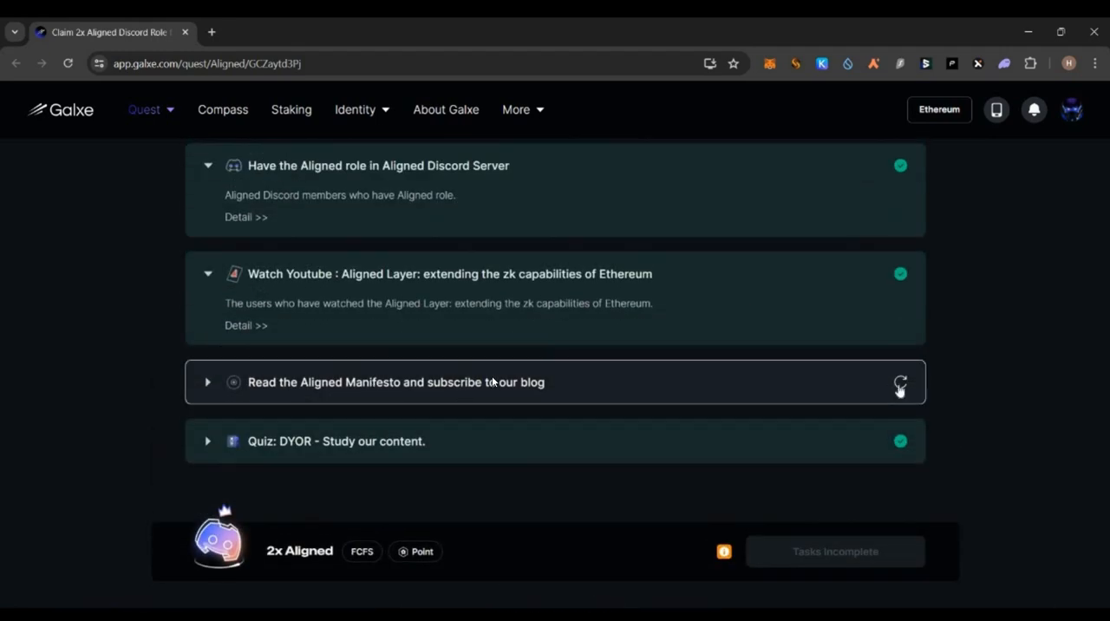
left_click(899, 381)
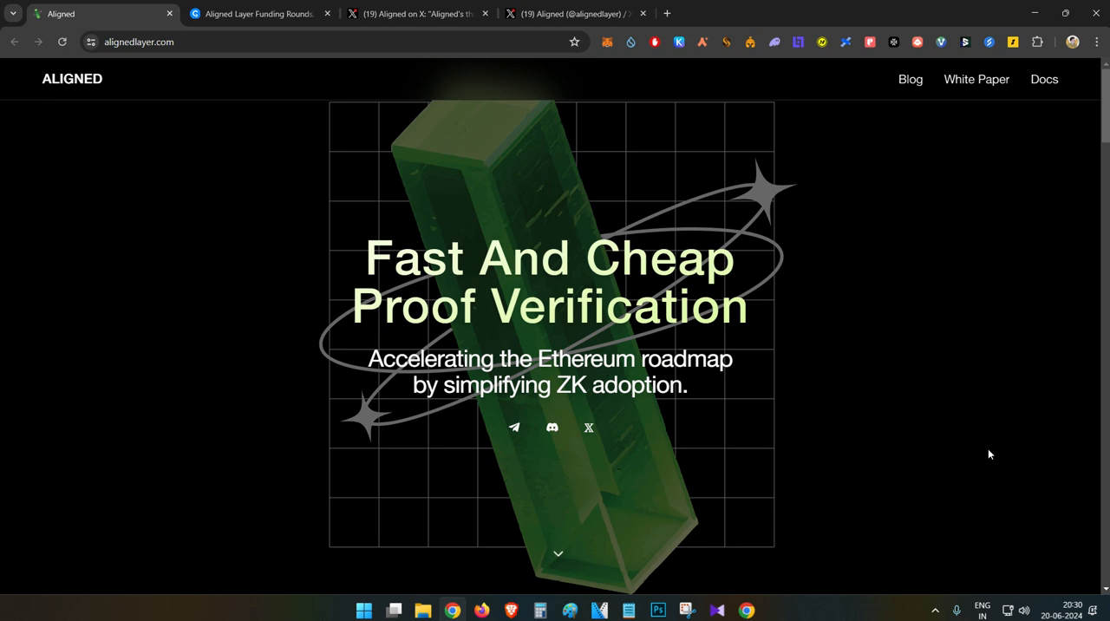
mouse_move(518, 575)
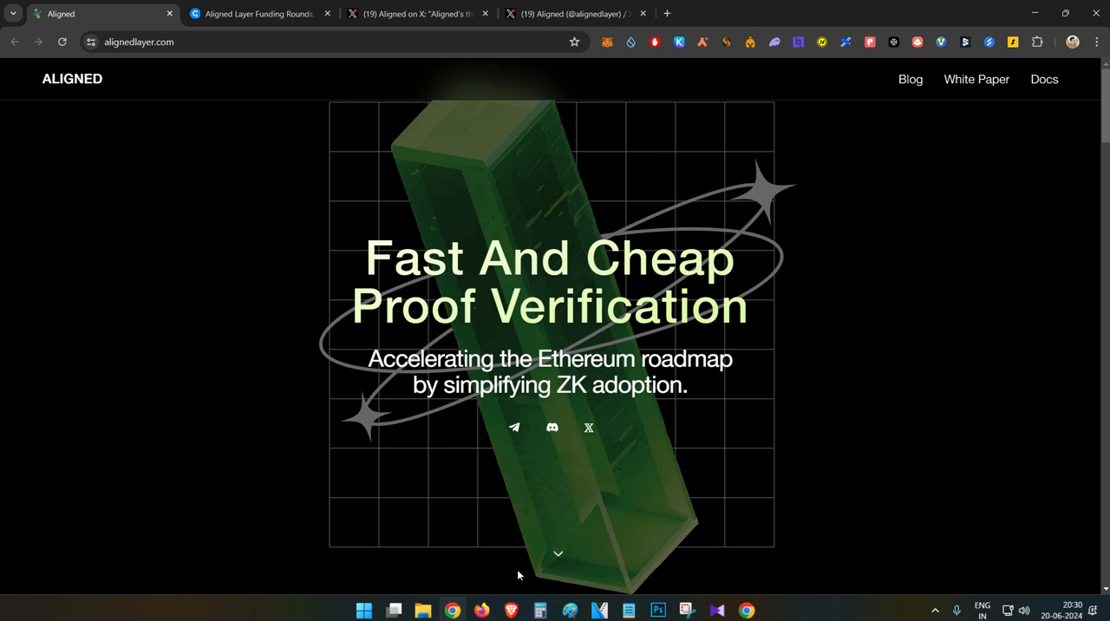
Switch to the window showing the CryptoEnglish channel's Videos tab
left_click(395, 12)
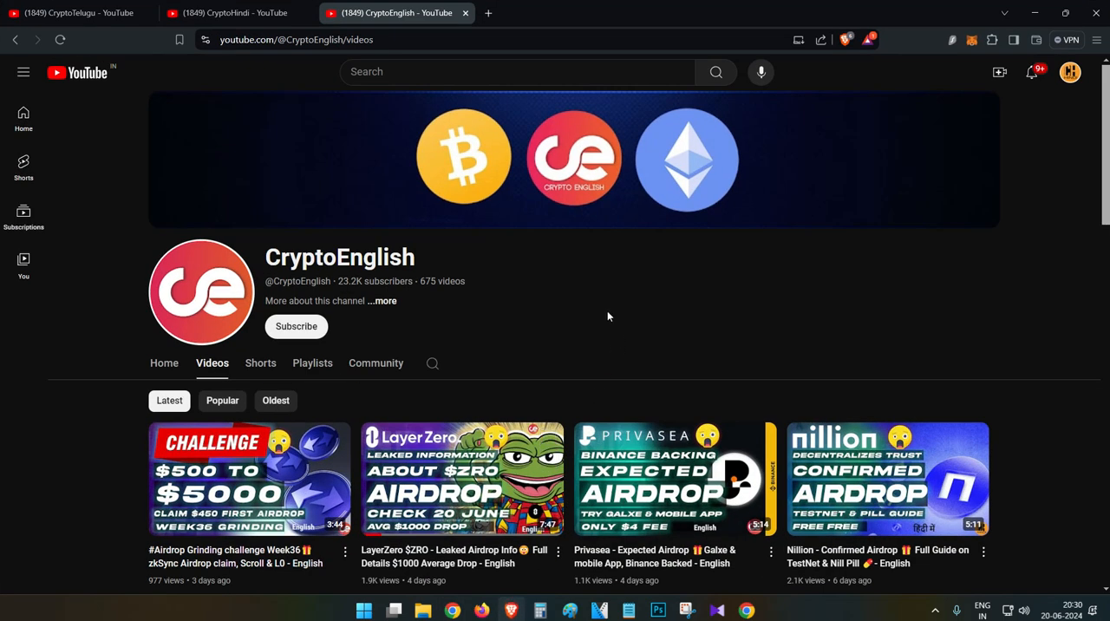